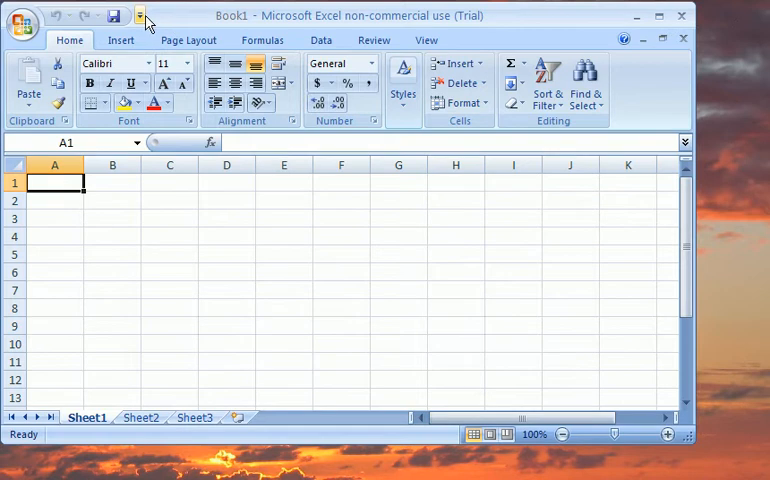
# Step: Bring up the Office Button menu with file commands and recent documents
pyautogui.click(140, 16)
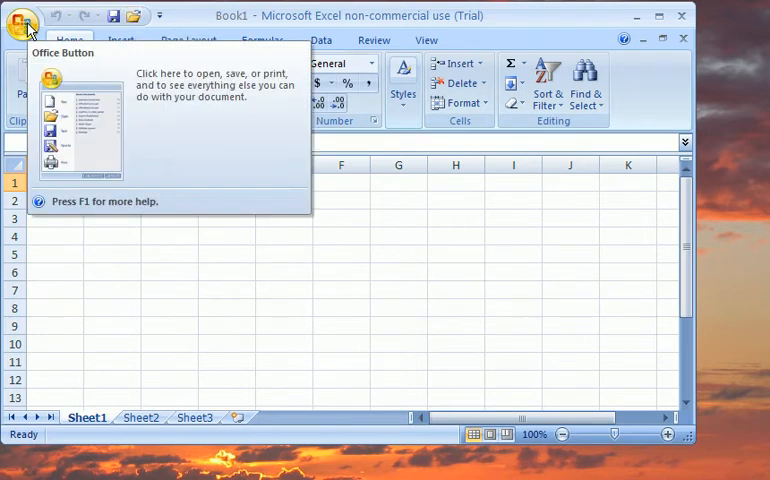
pyautogui.click(24, 22)
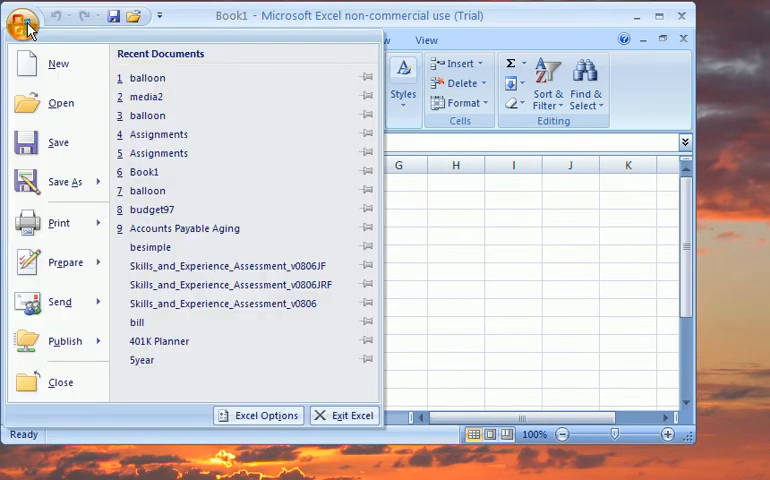
pyautogui.moveTo(58, 64)
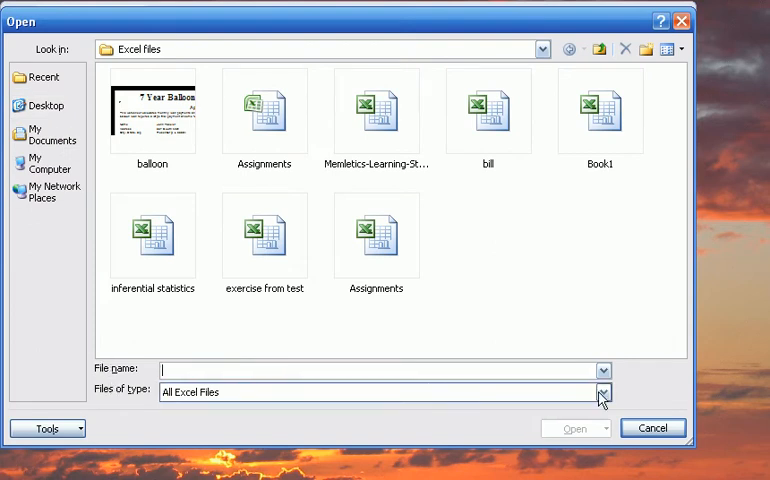
pyautogui.click(604, 392)
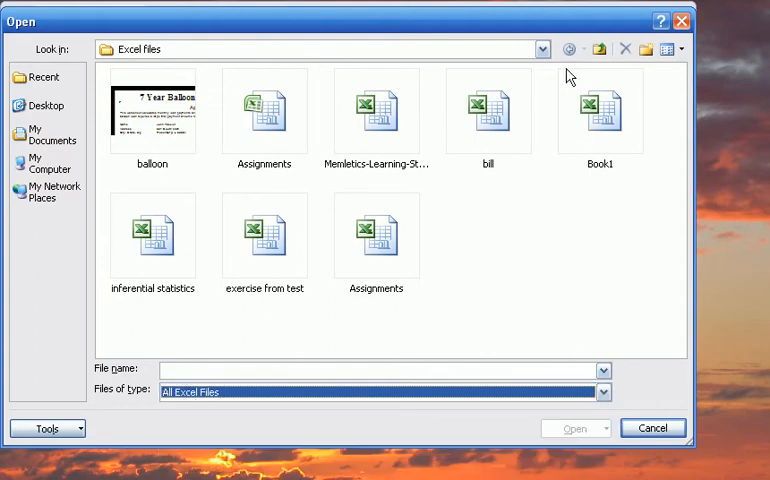
pyautogui.click(542, 48)
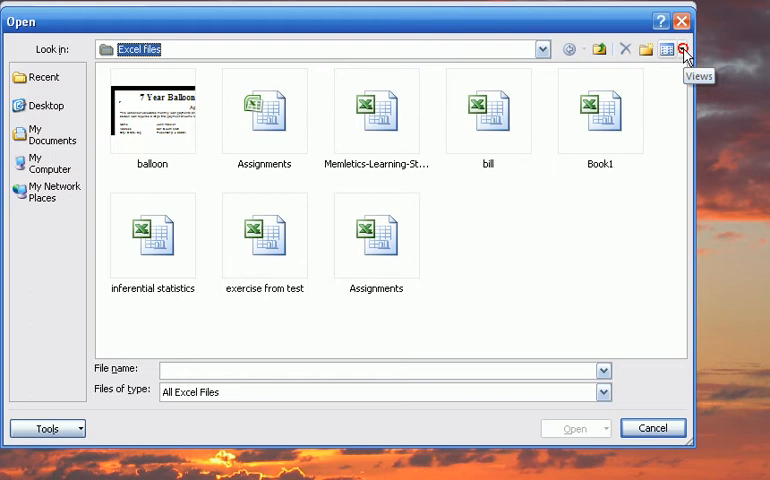
# Step: Show the Excel files as Tiles, Icons, List, then Details with size, type and date columns
pyautogui.click(684, 48)
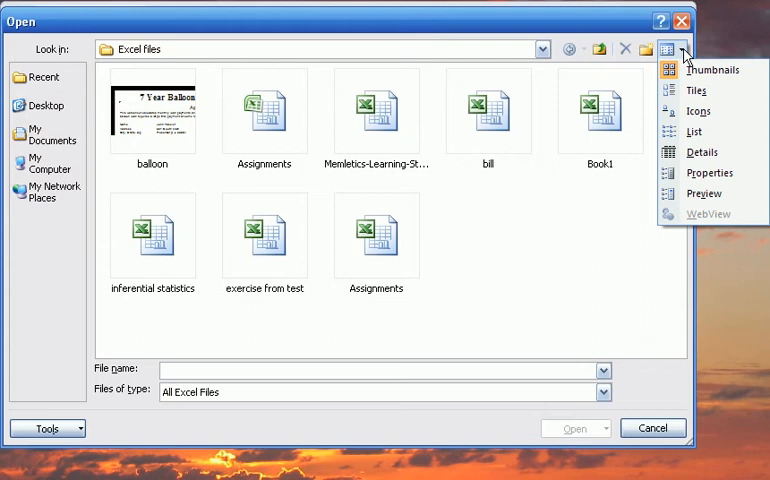
pyautogui.moveTo(696, 90)
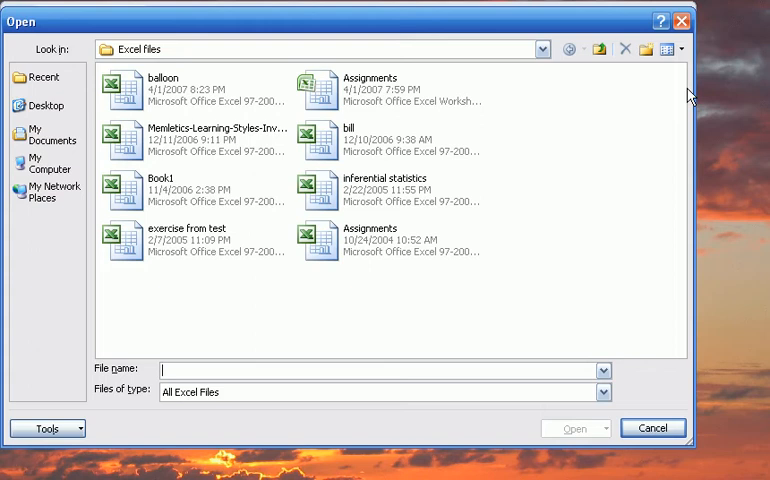
pyautogui.click(672, 48)
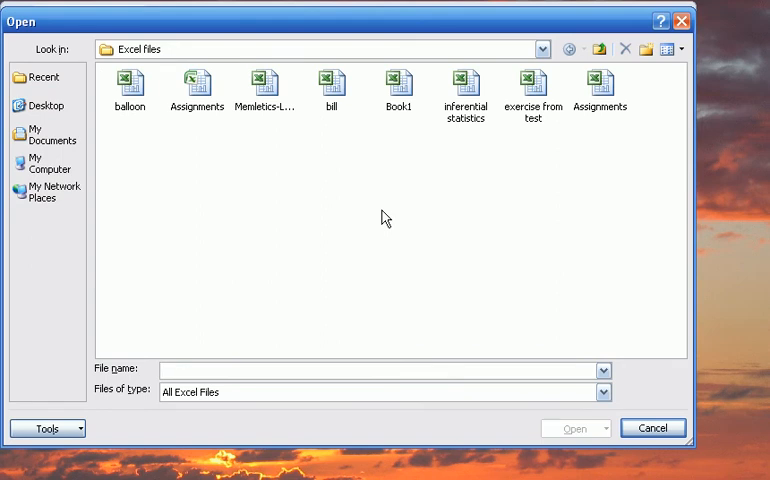
pyautogui.moveTo(668, 48)
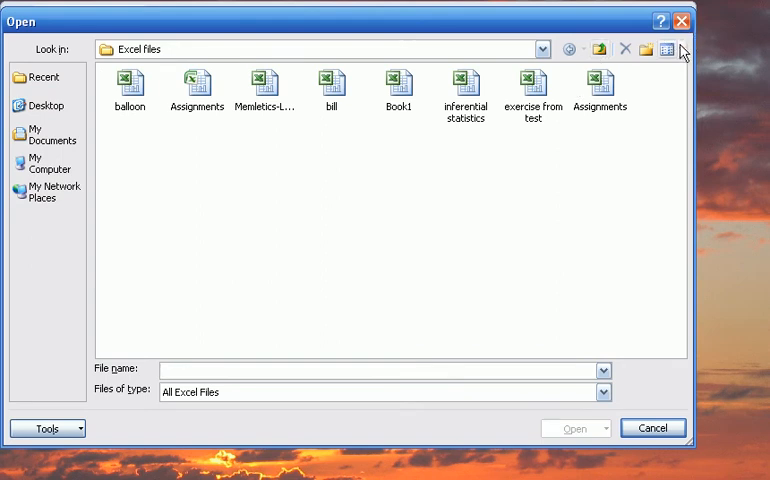
pyautogui.click(668, 48)
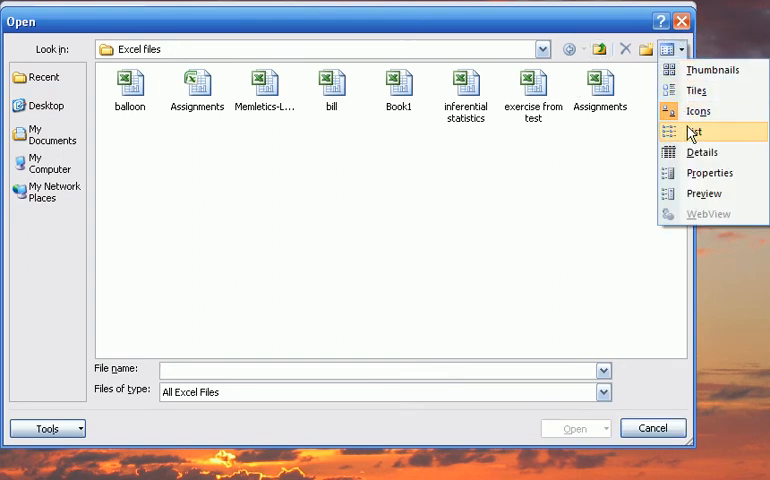
pyautogui.click(696, 132)
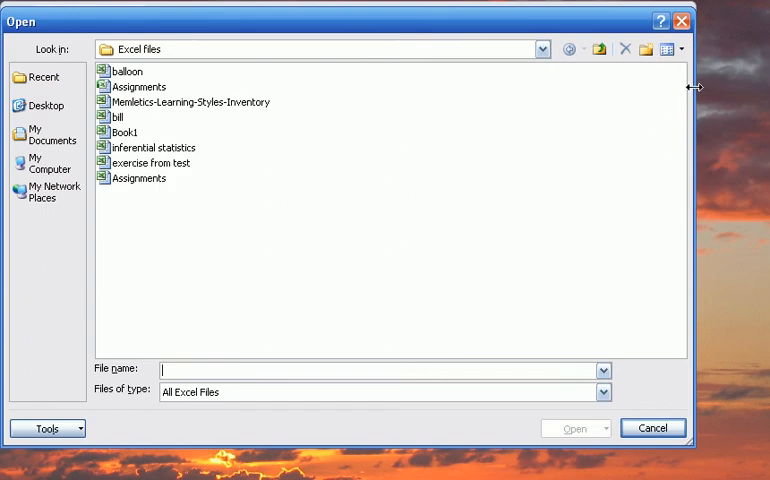
pyautogui.click(668, 48)
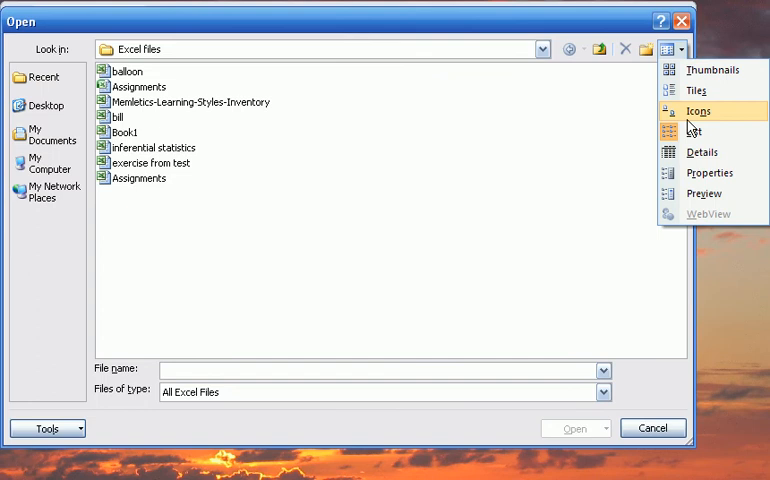
pyautogui.click(700, 152)
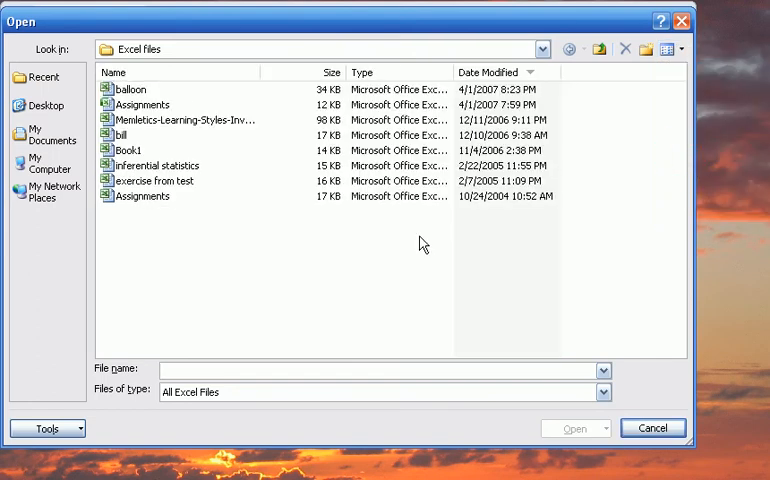
pyautogui.moveTo(332, 252)
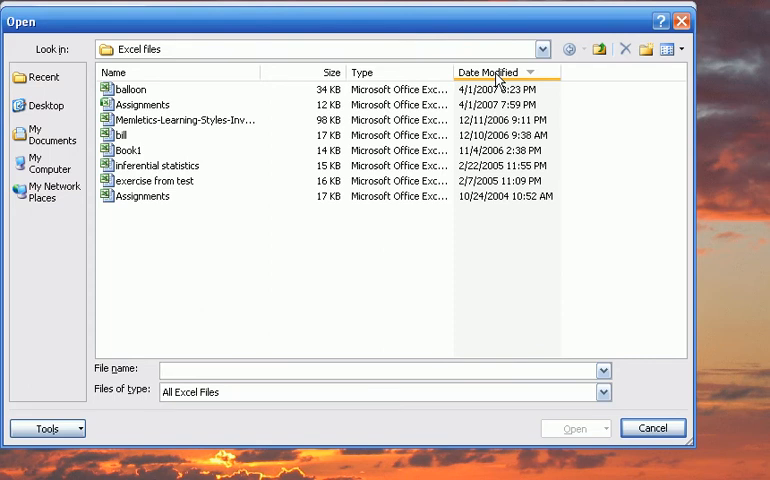
# Step: Sort the files by Date Modified and switch to the Properties view layout
pyautogui.click(490, 72)
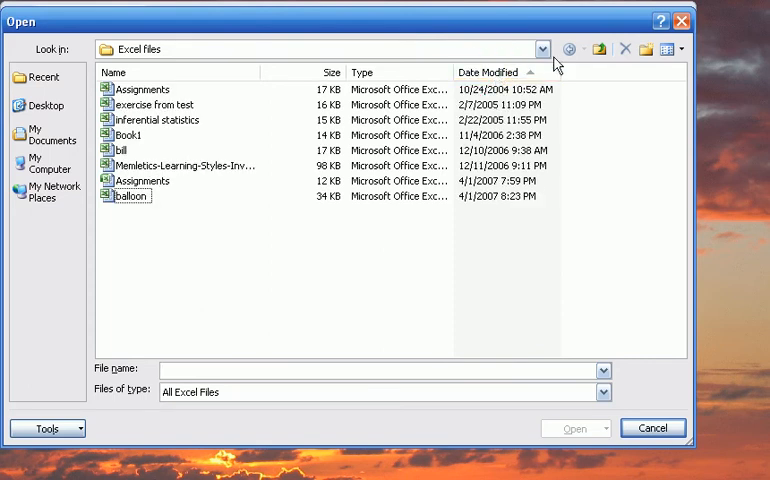
pyautogui.click(676, 48)
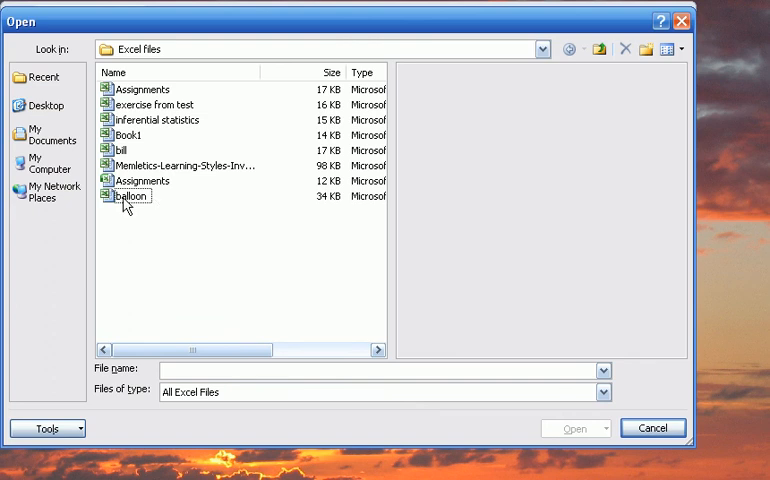
# Step: Select the balloon workbook and preview its 7 Year Balloon worksheet
pyautogui.click(126, 196)
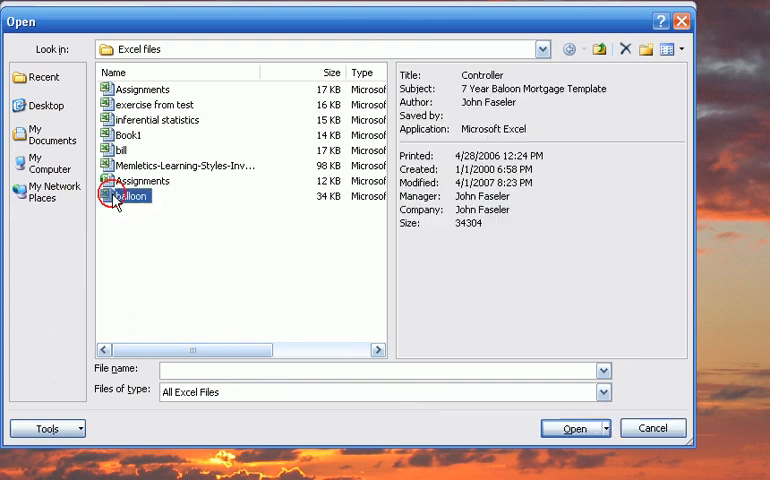
pyautogui.click(128, 196)
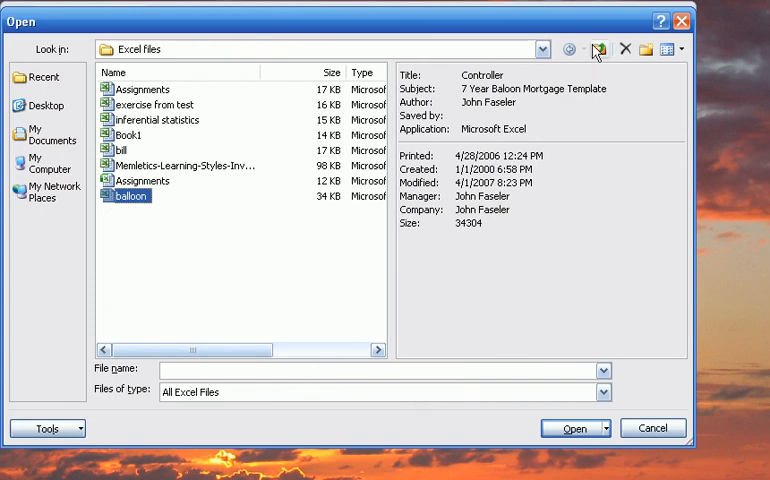
pyautogui.click(674, 48)
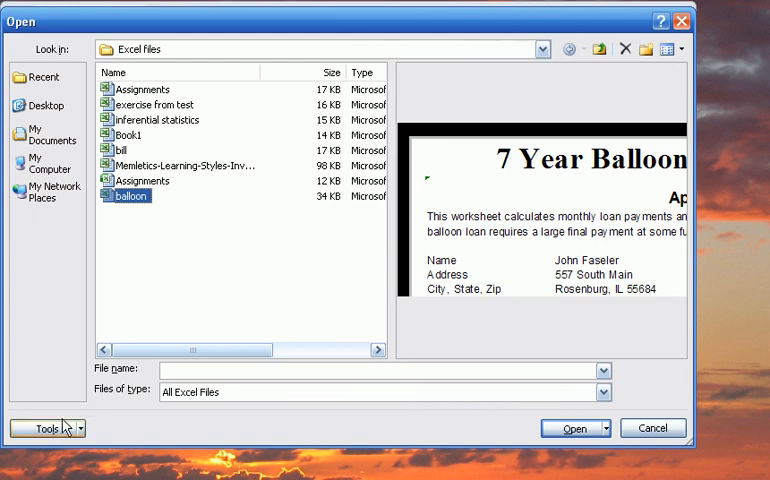
# Step: Open the balloon workbook from the Open dialog
pyautogui.click(44, 428)
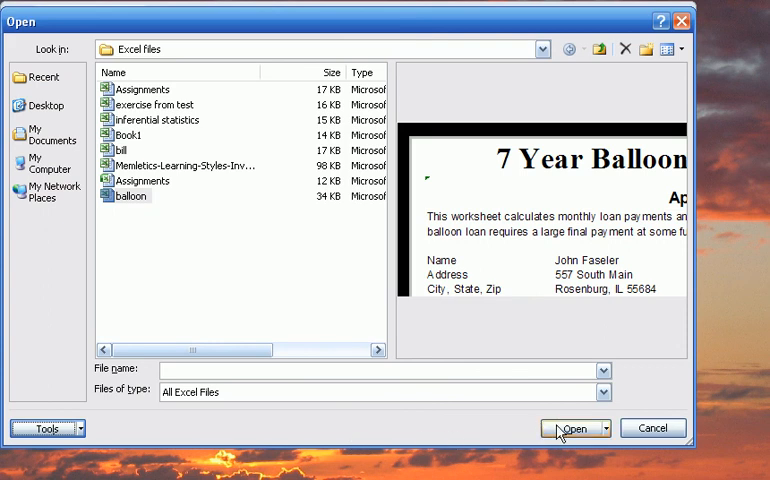
pyautogui.click(568, 428)
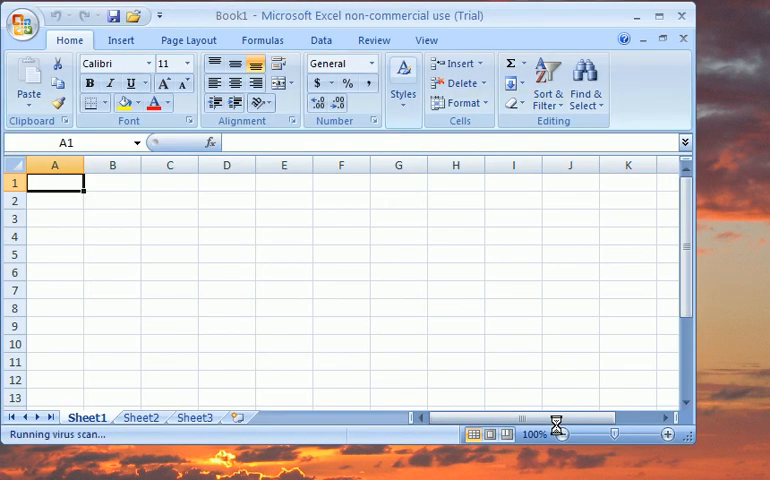